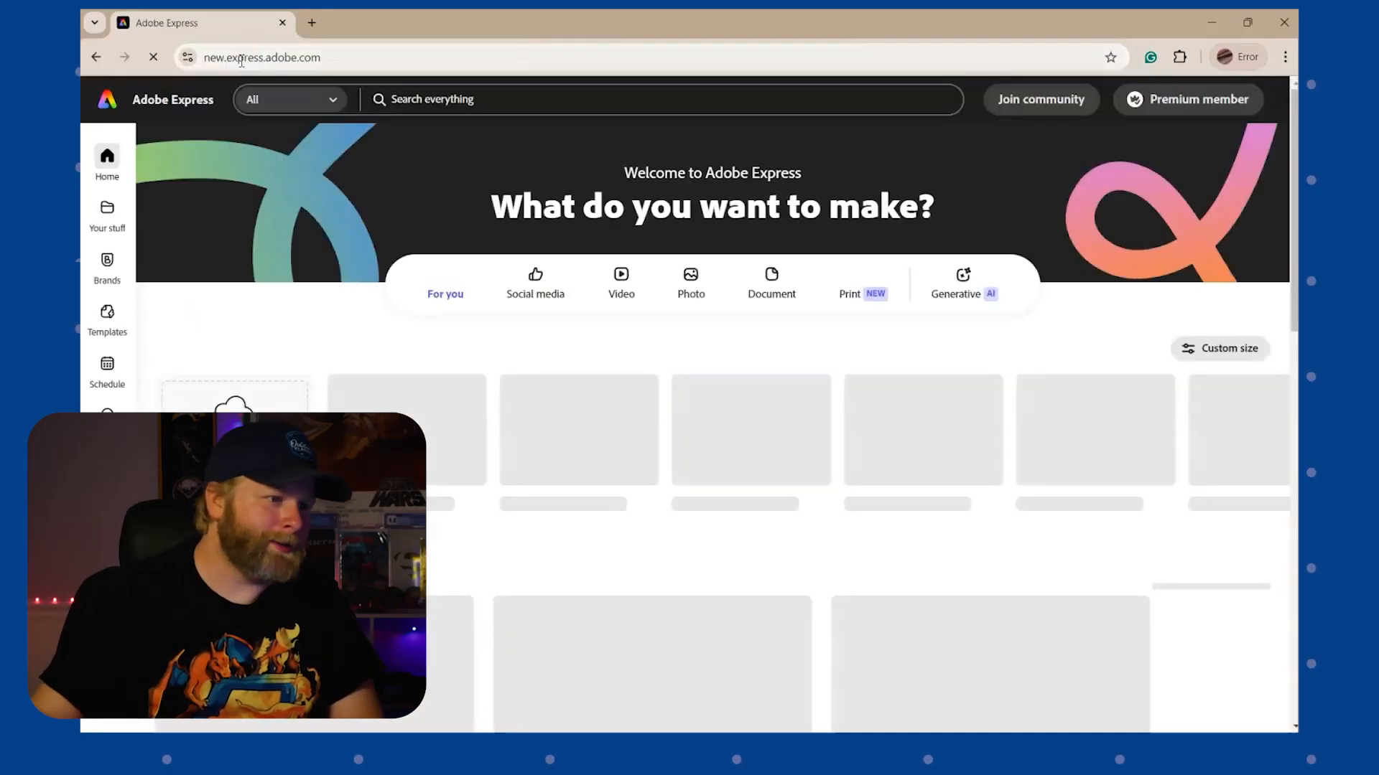
# Step: Start the Resize image quick action from the Adobe Express home page
pyautogui.click(691, 281)
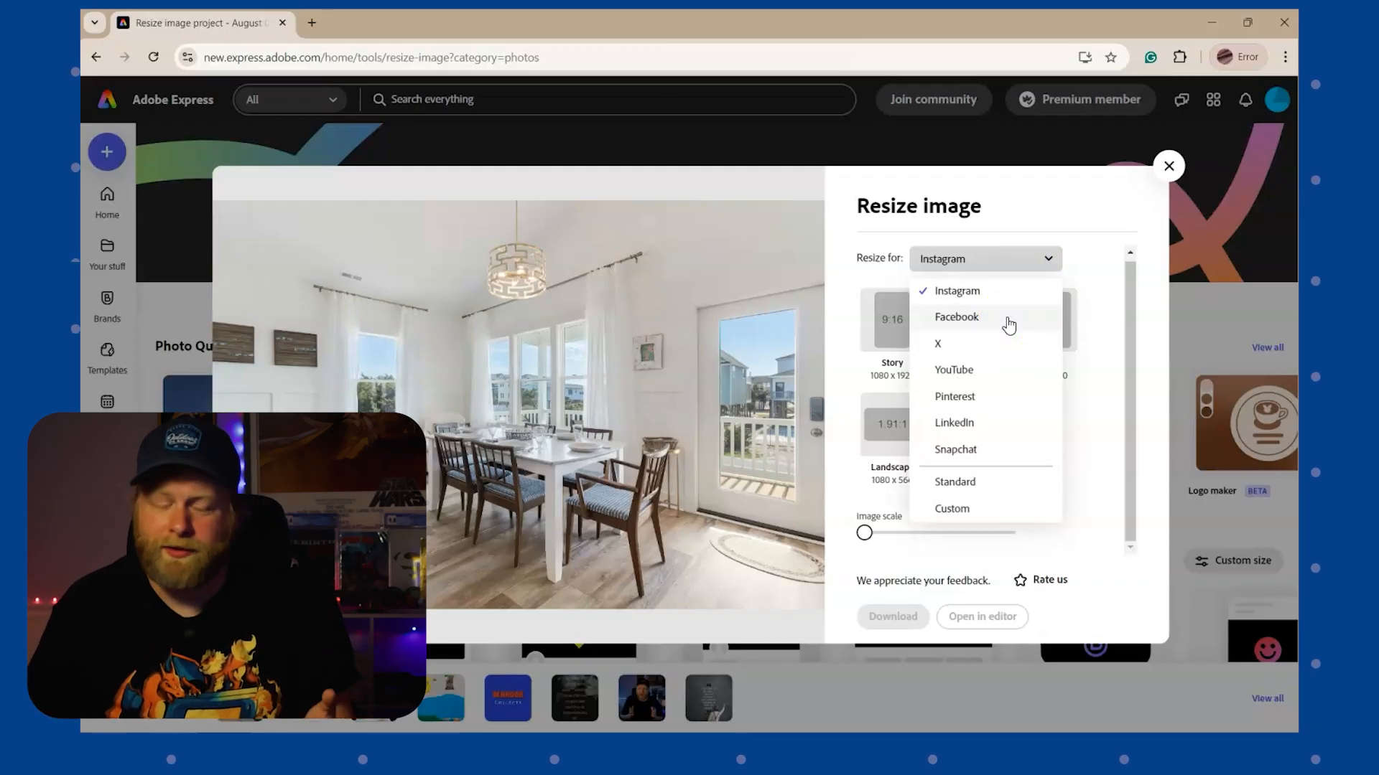
pyautogui.moveTo(1003, 397)
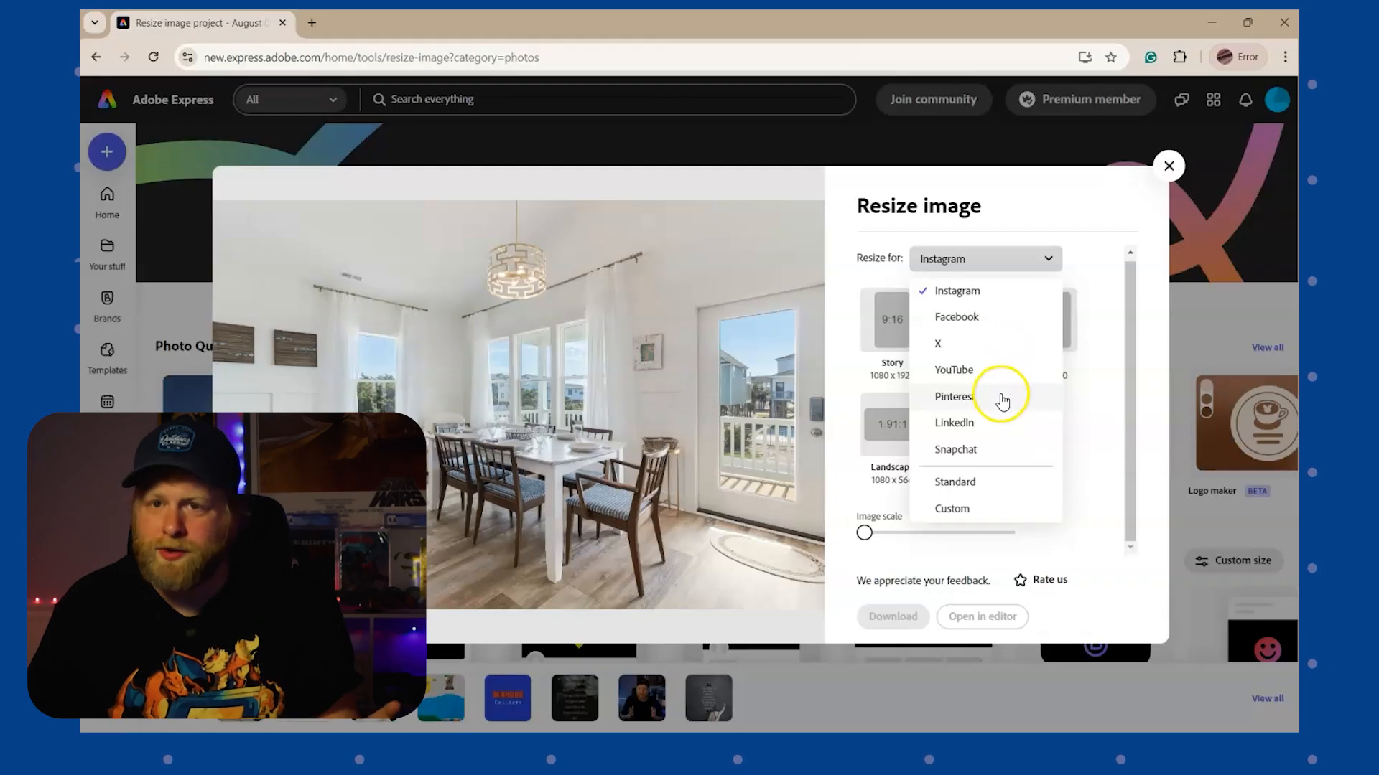
pyautogui.click(954, 369)
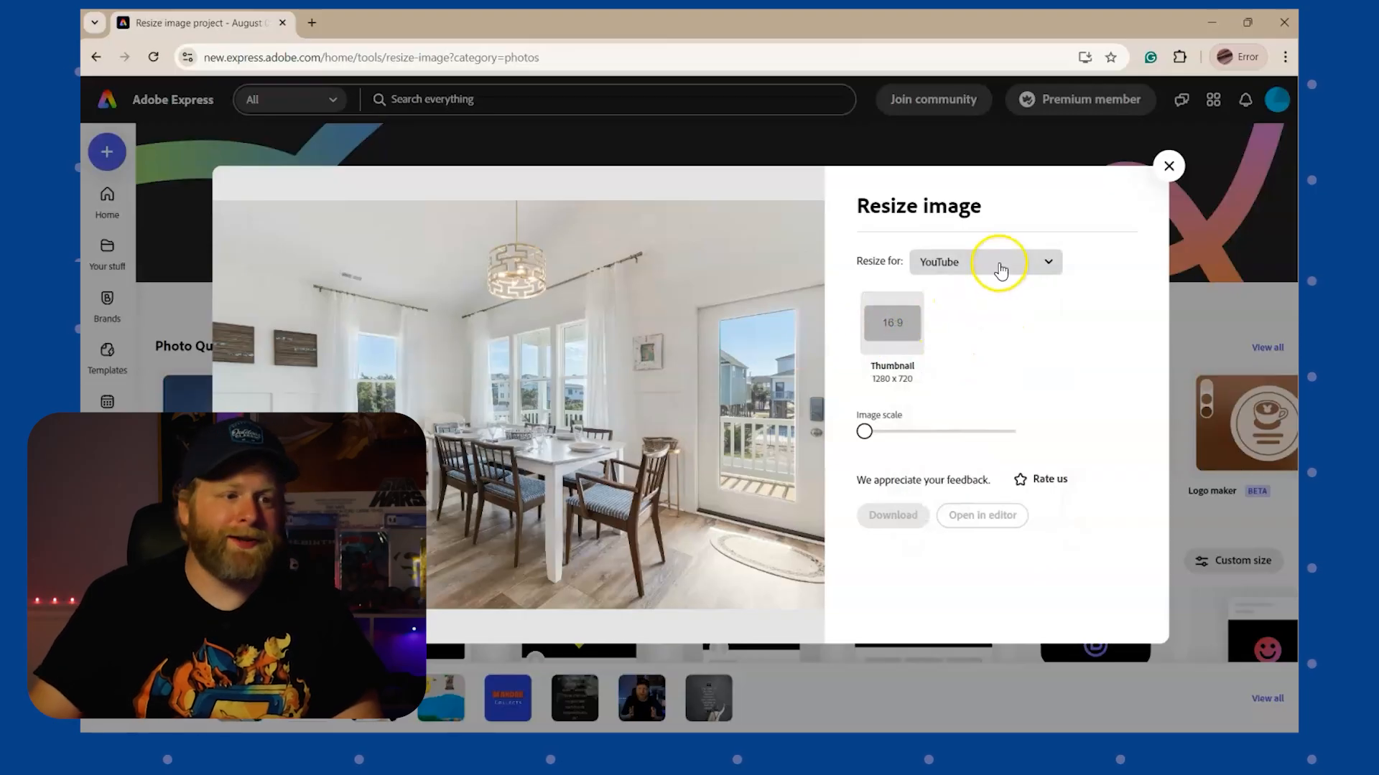
pyautogui.click(982, 262)
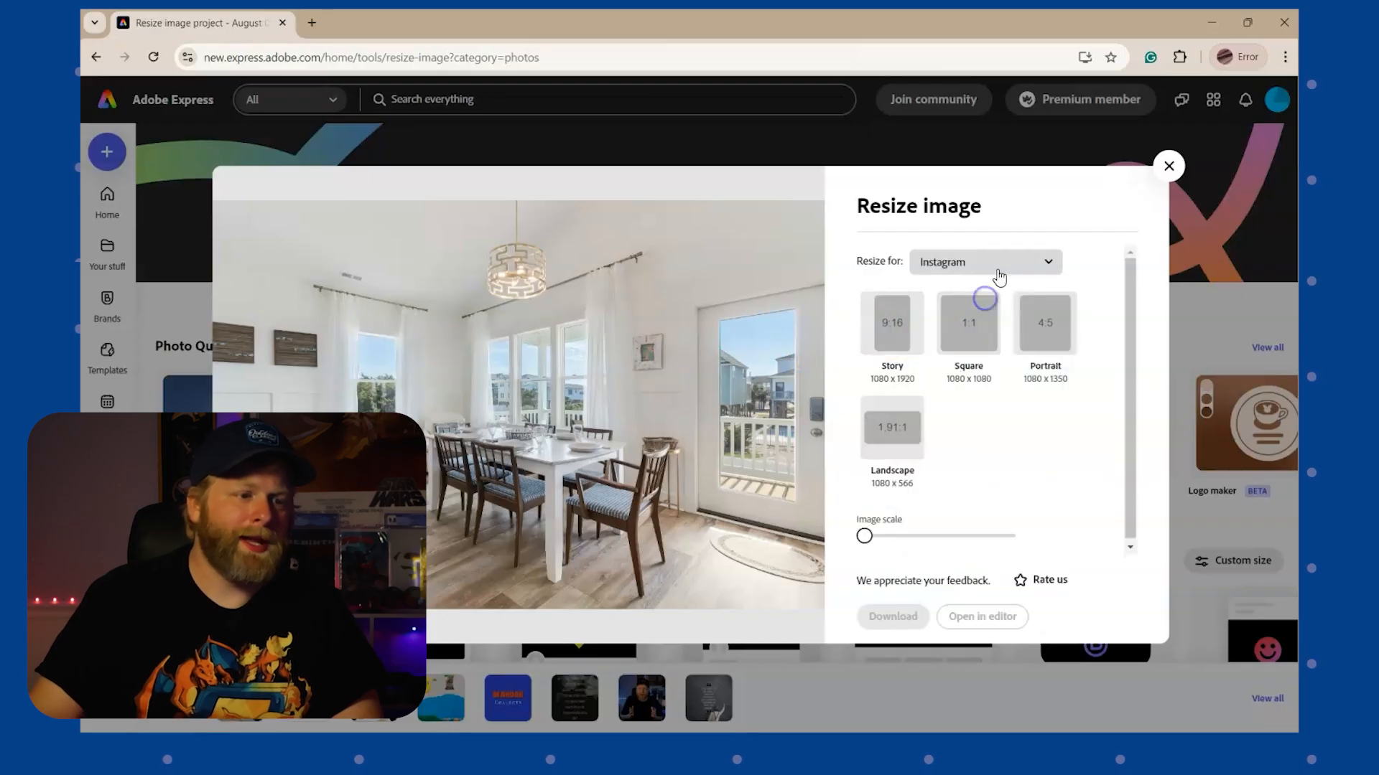
pyautogui.click(984, 261)
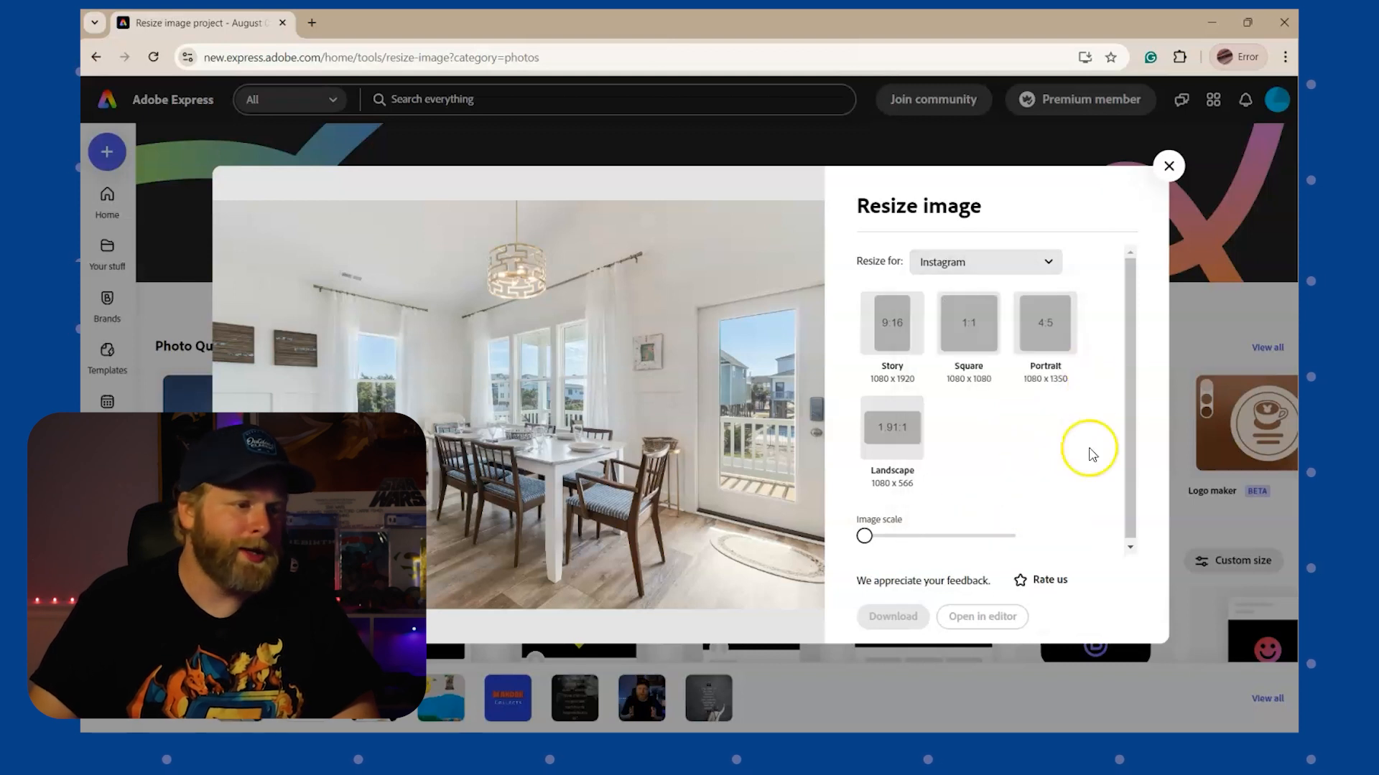
pyautogui.moveTo(901, 369)
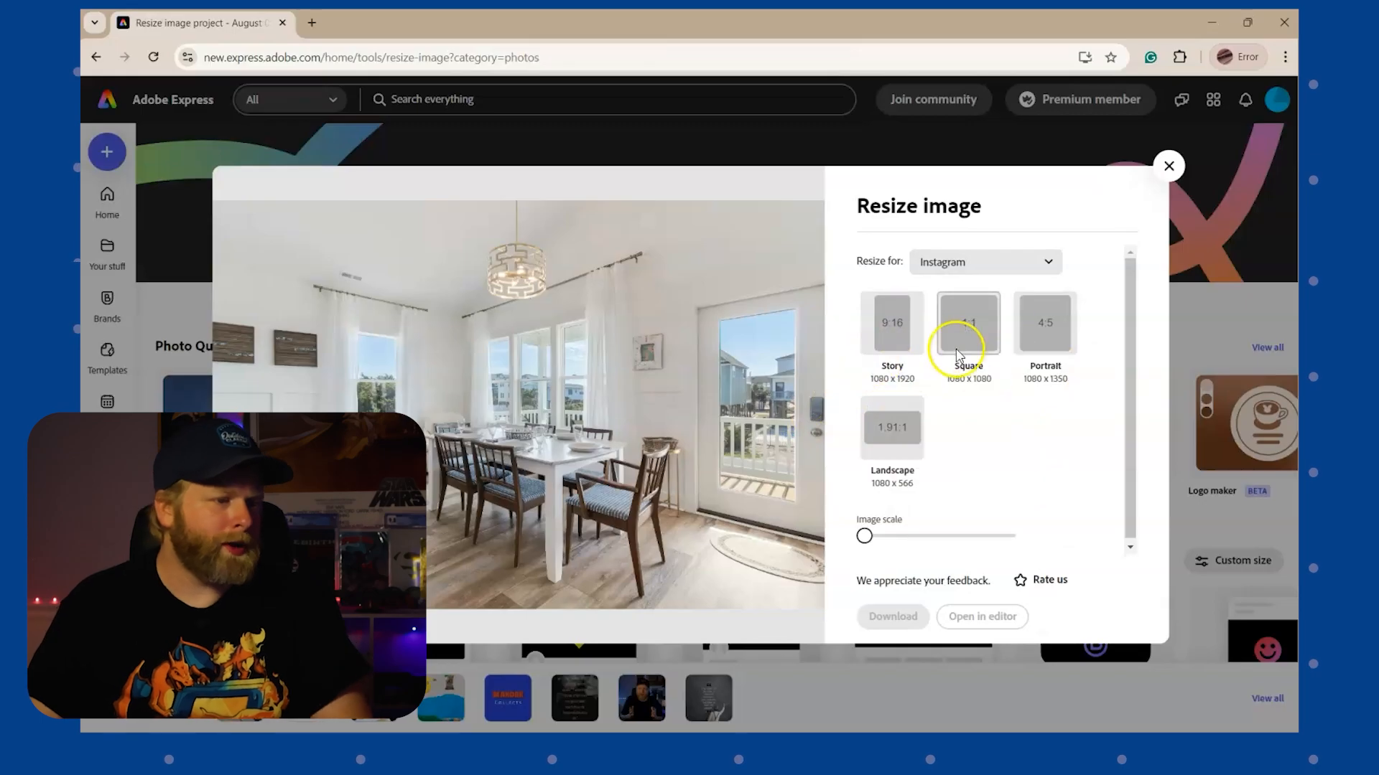
# Step: Apply the Instagram Square 1:1 preset, 1080 x 1080, to the dining room photo
pyautogui.click(968, 323)
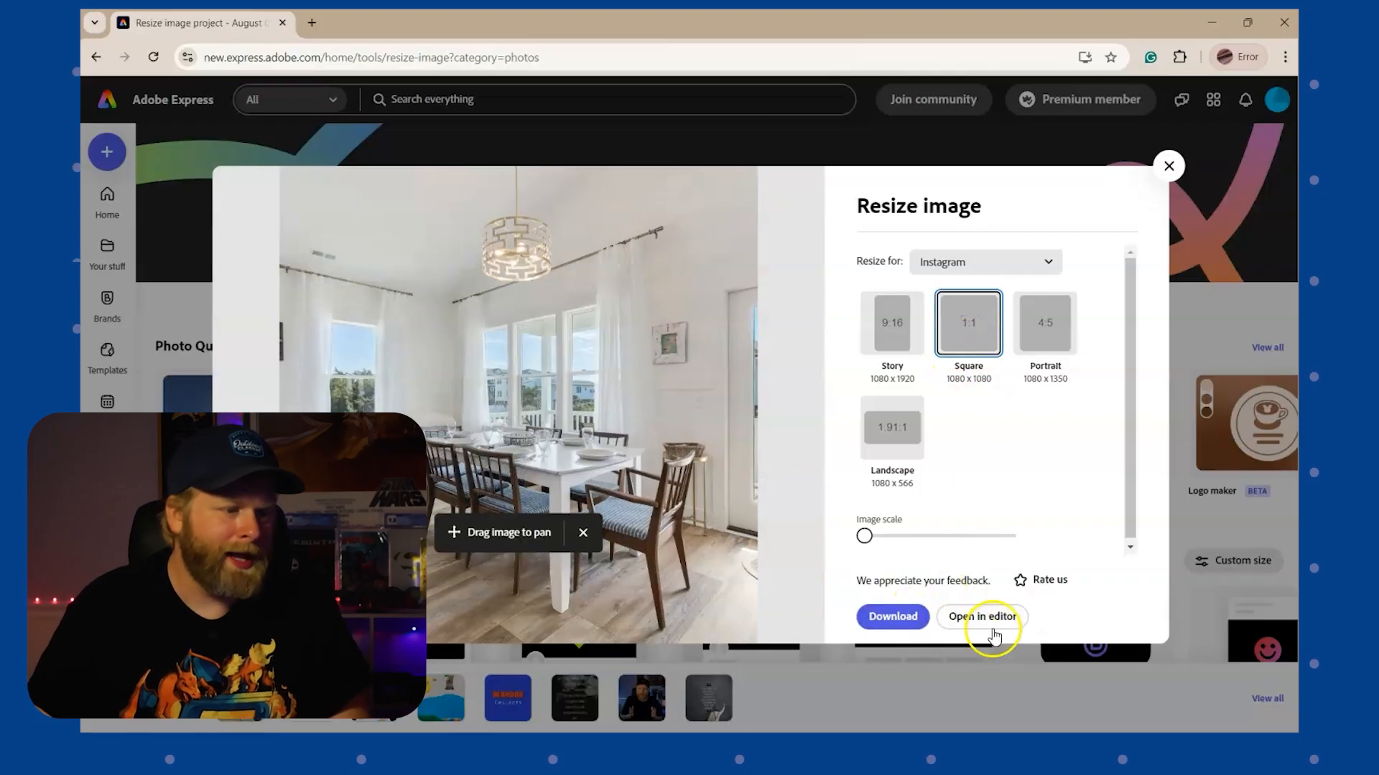
pyautogui.moveTo(892, 616)
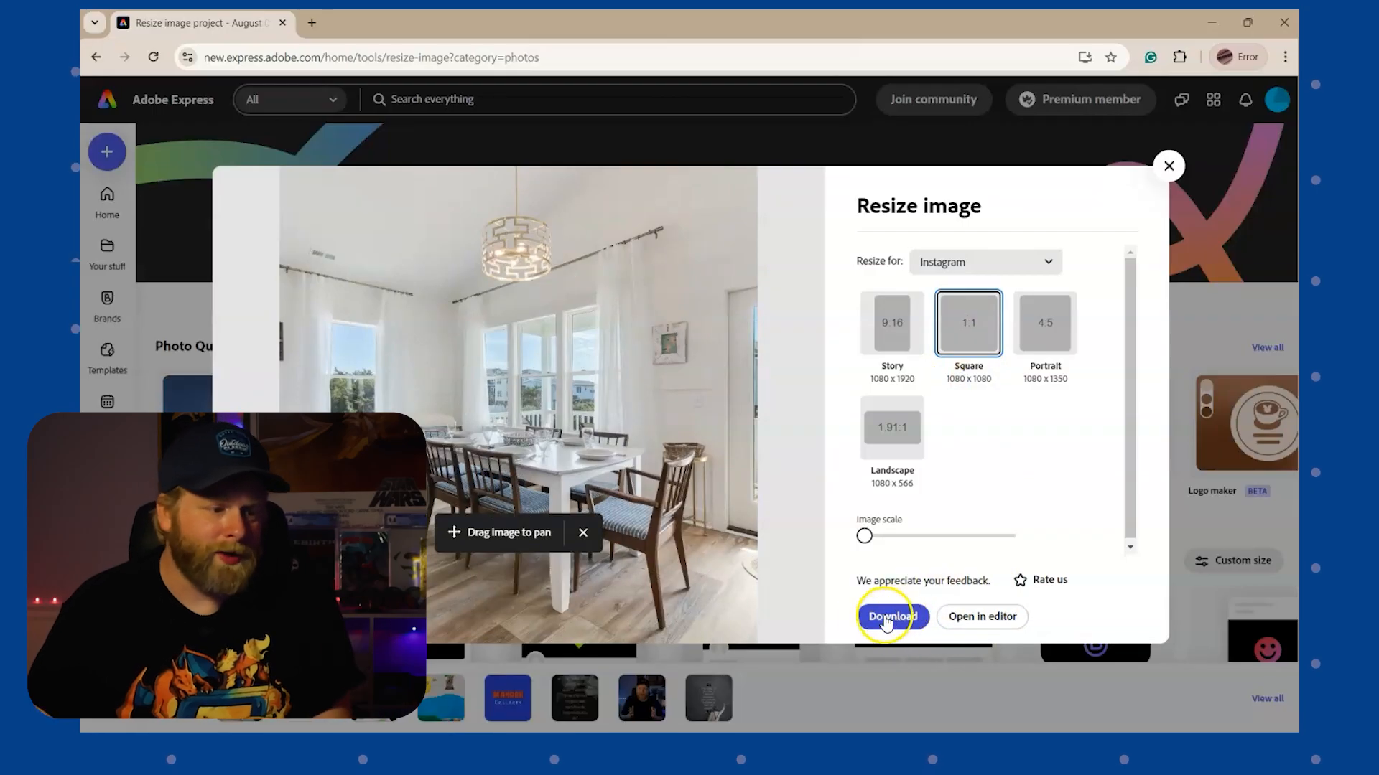
pyautogui.moveTo(981, 616)
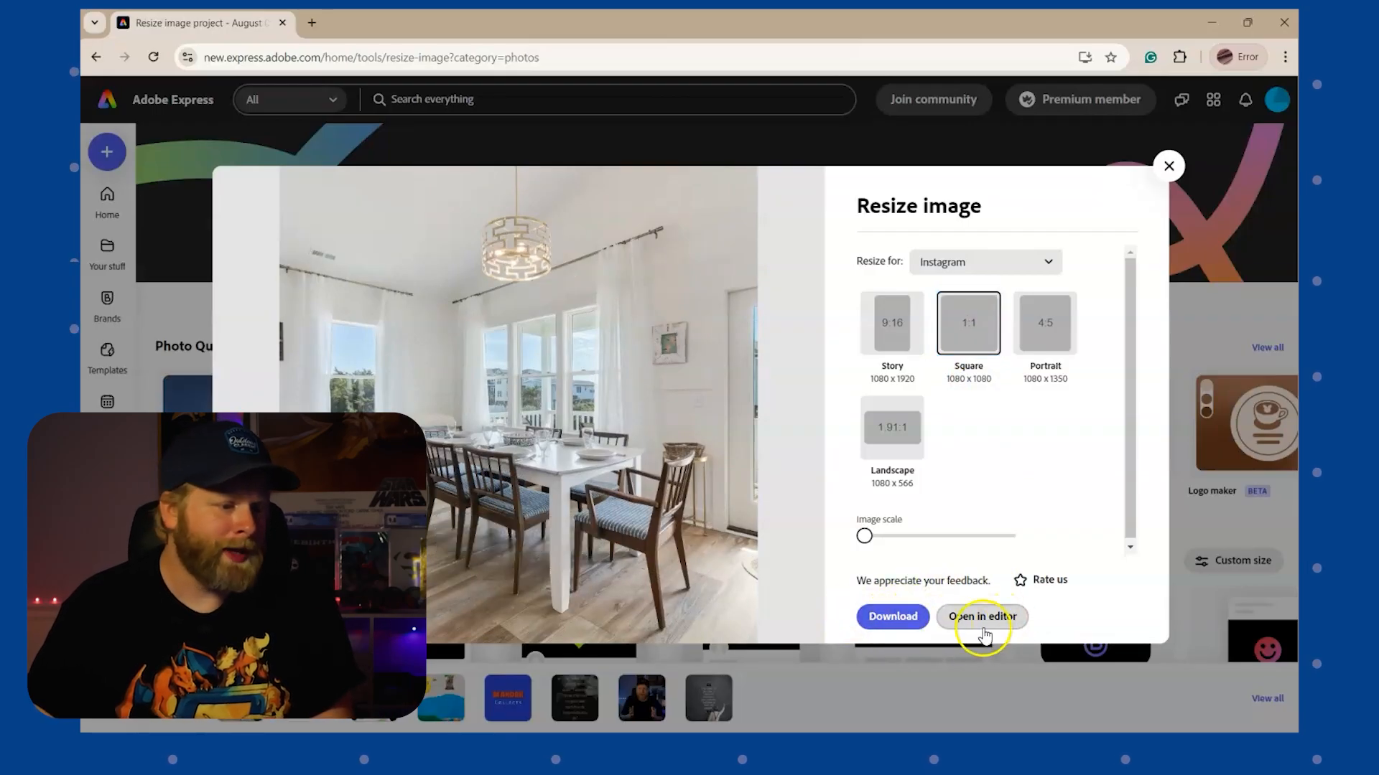
# Step: Move the square dining room photo into a full editor project and select it on the canvas
pyautogui.click(981, 616)
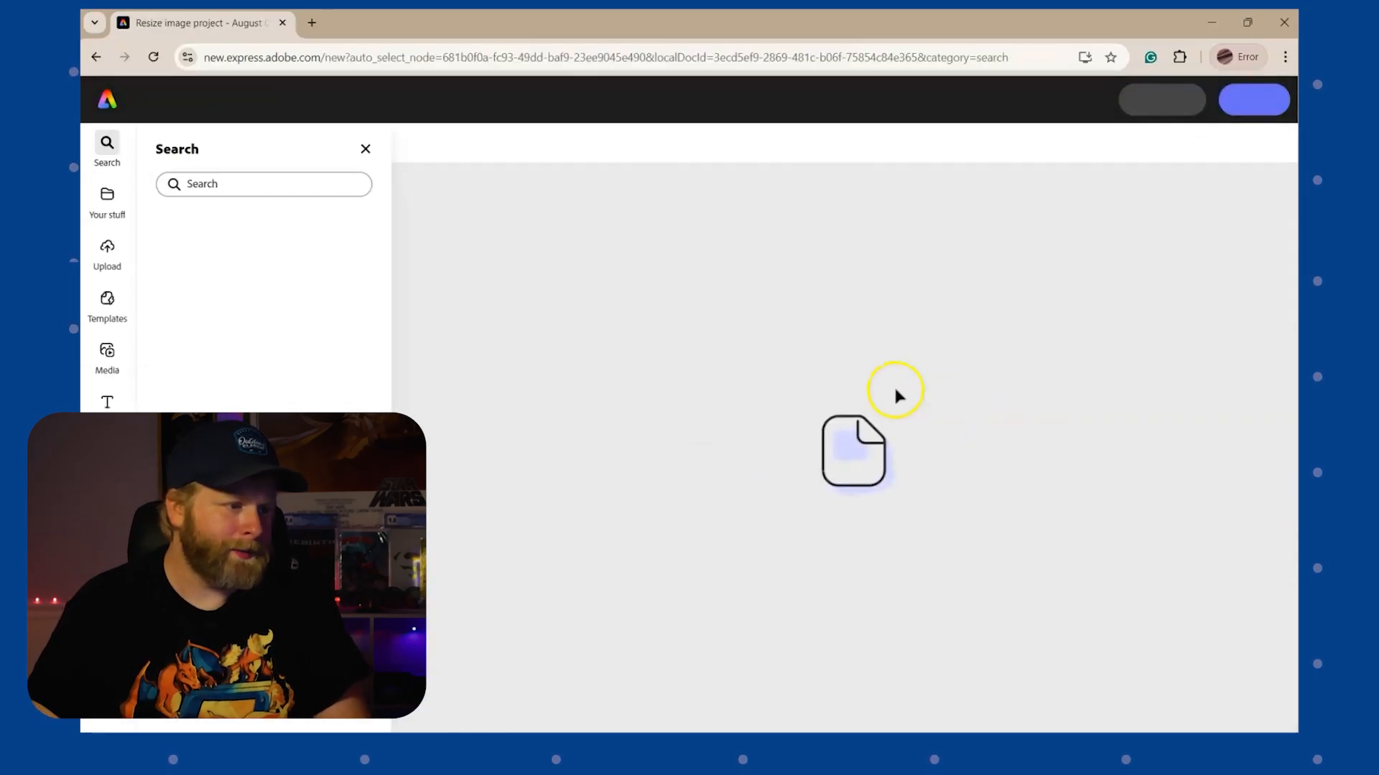
pyautogui.click(852, 452)
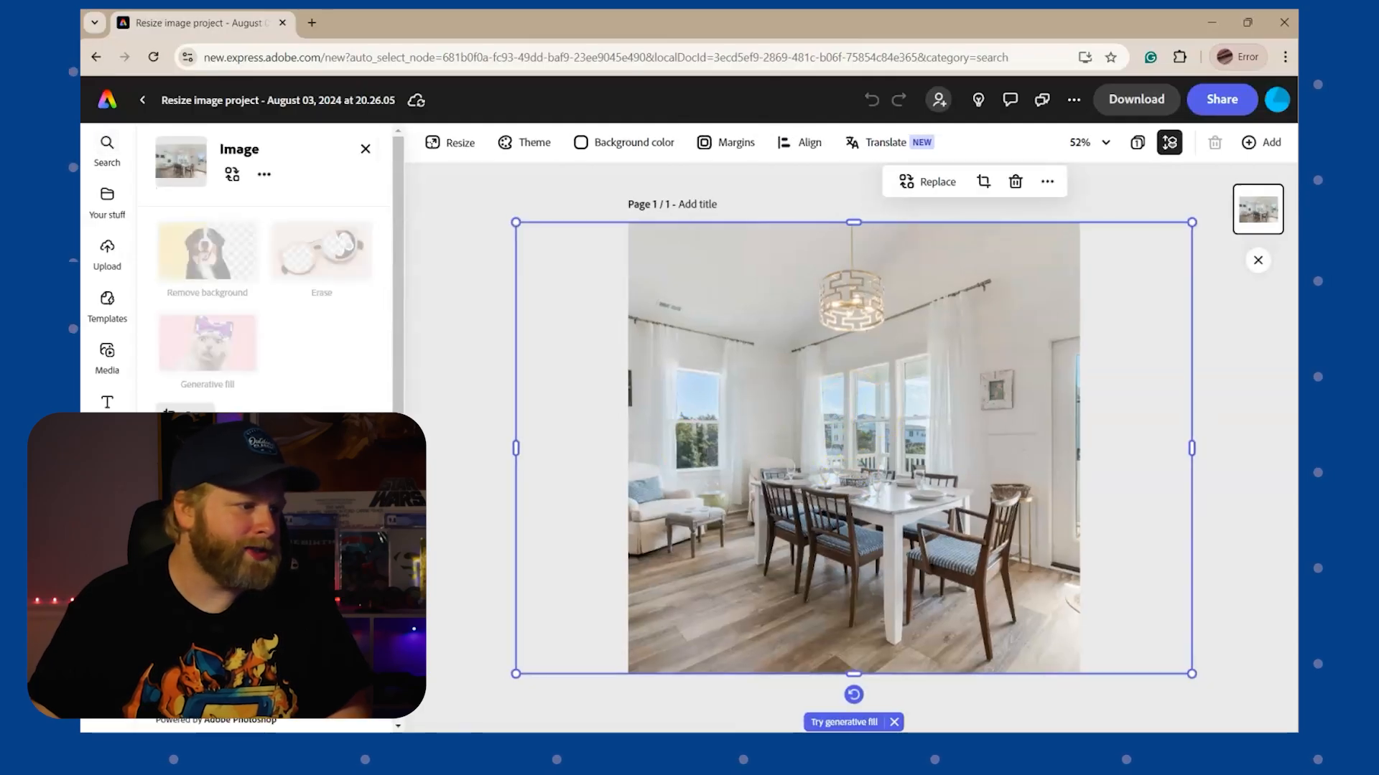
pyautogui.click(983, 181)
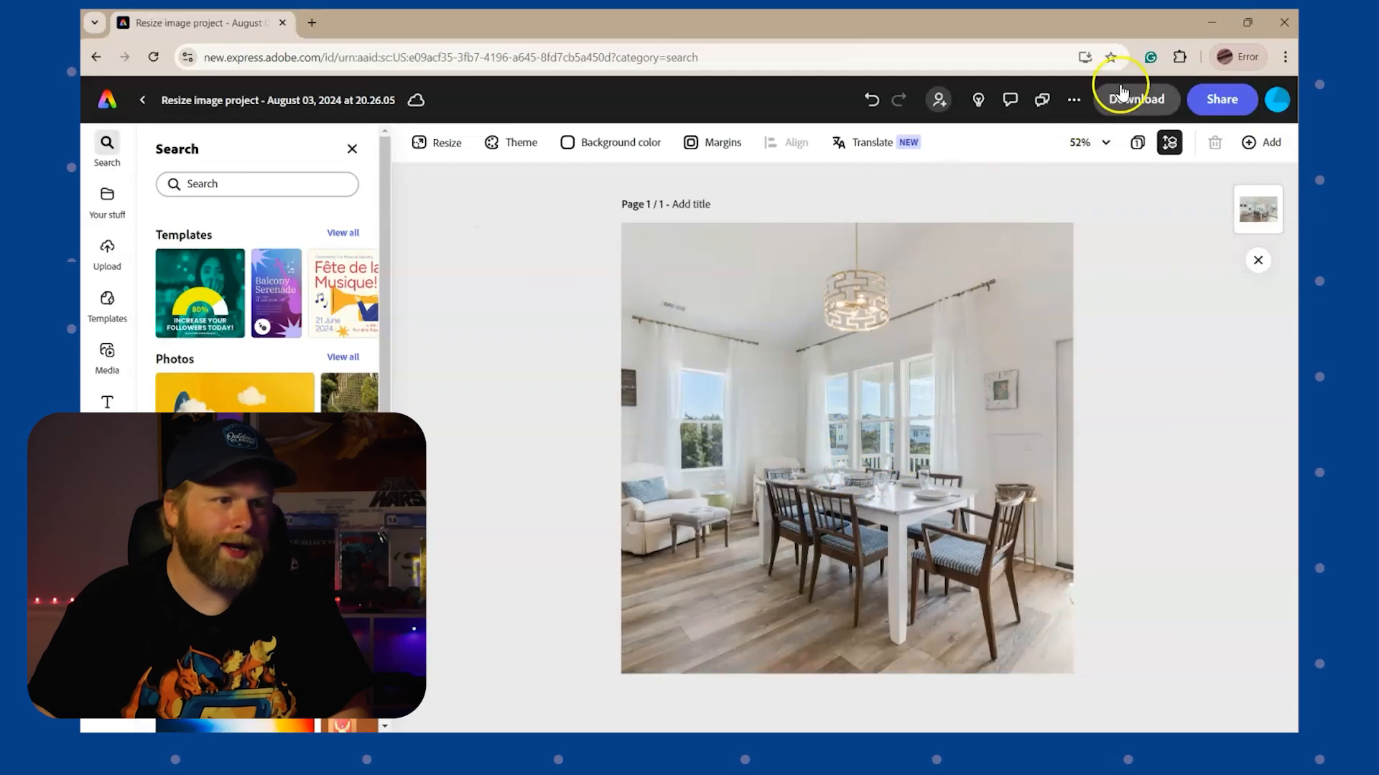
pyautogui.click(922, 373)
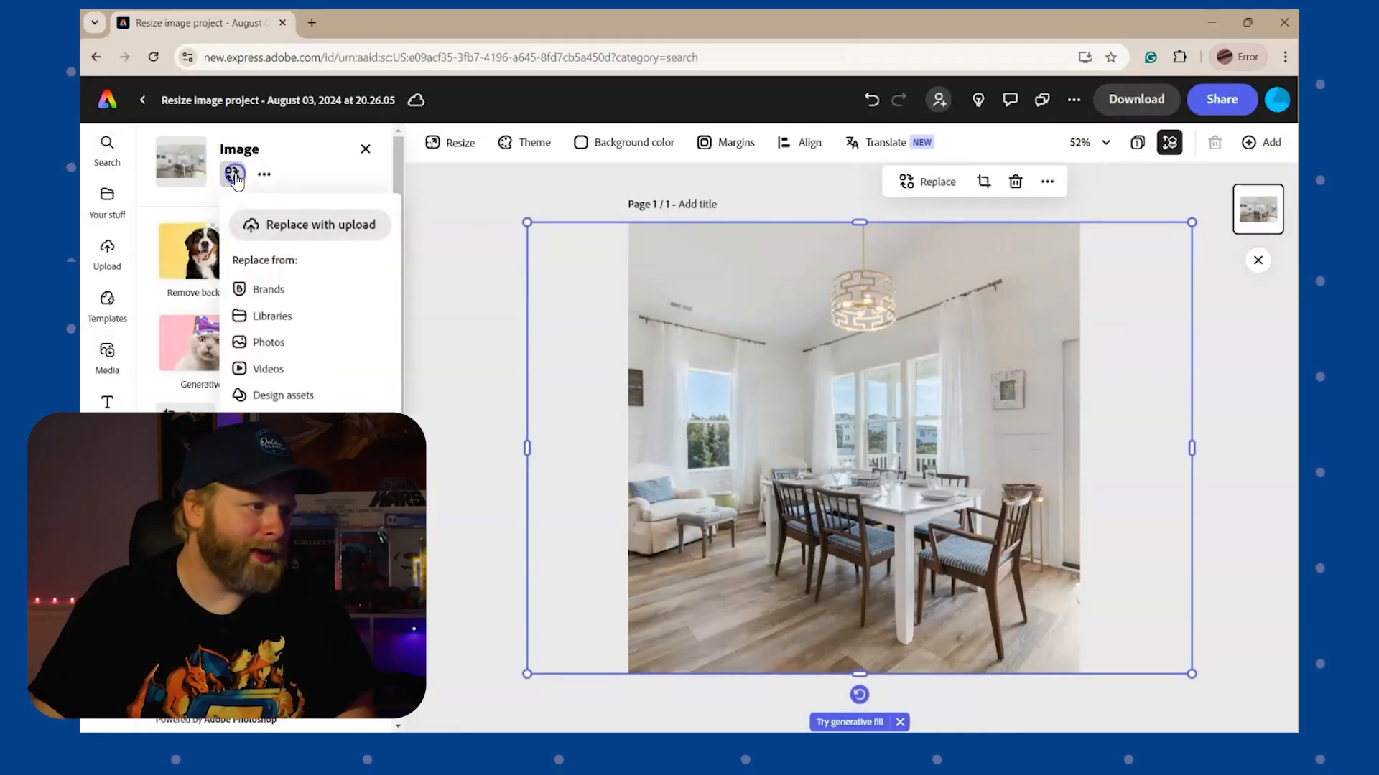
# Step: Replace the dining room image with the bedroom photo uploaded from the 306 E Dolphin folder
pyautogui.click(322, 224)
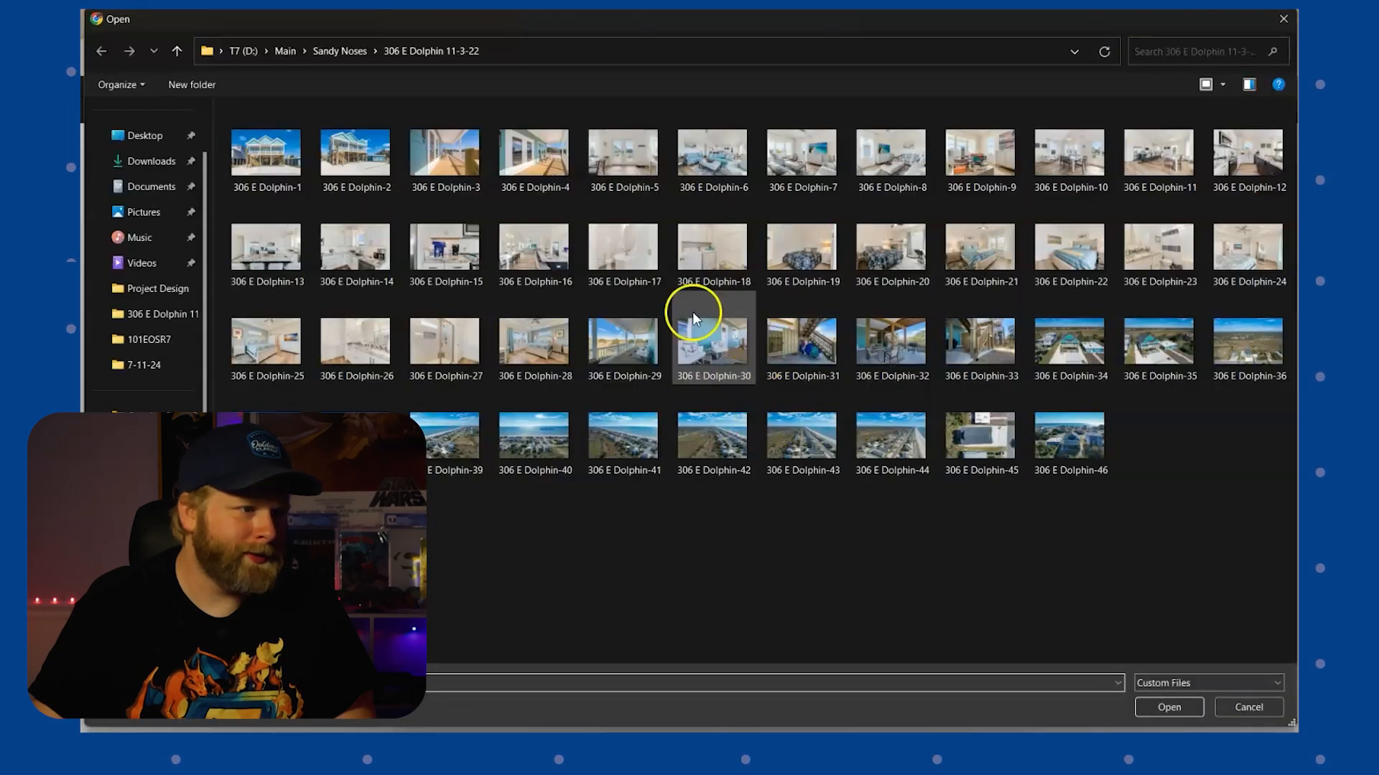
pyautogui.click(1169, 706)
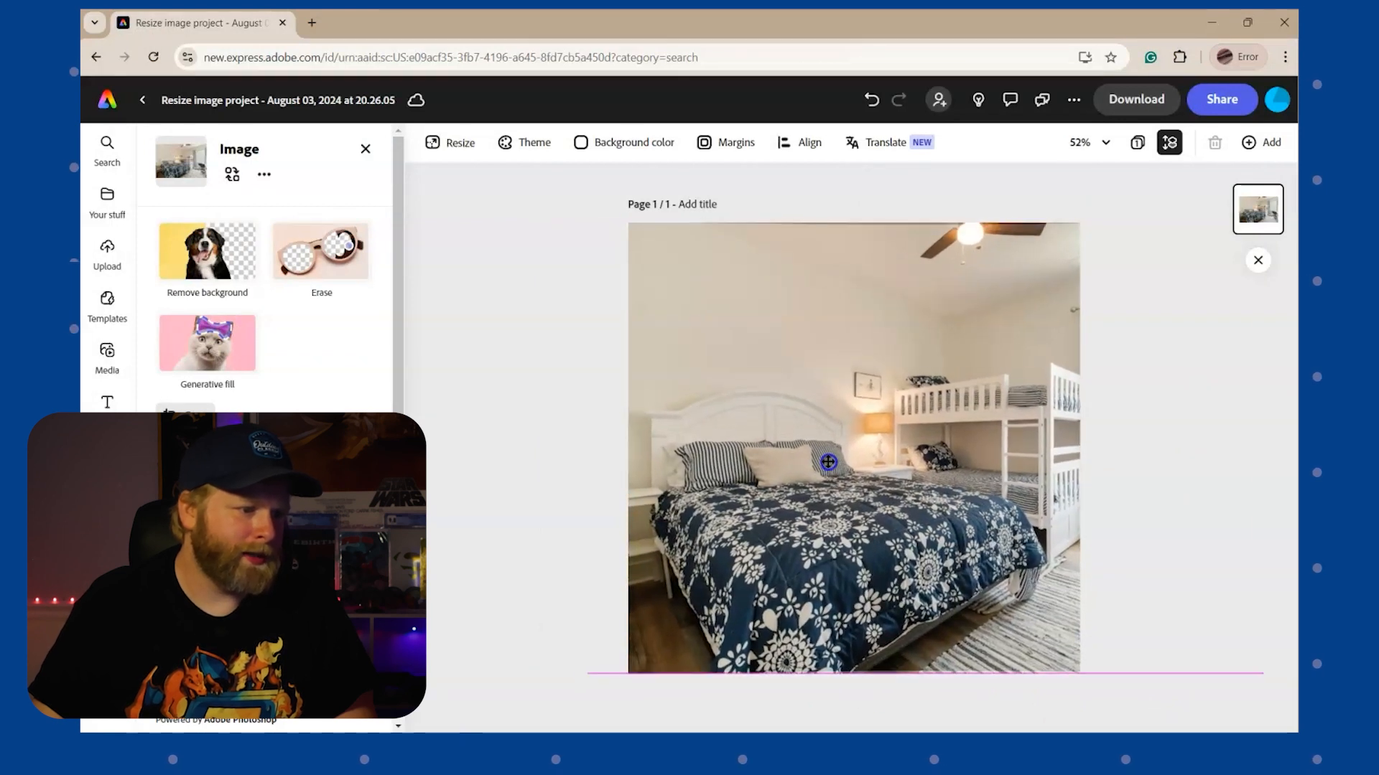
pyautogui.click(1134, 99)
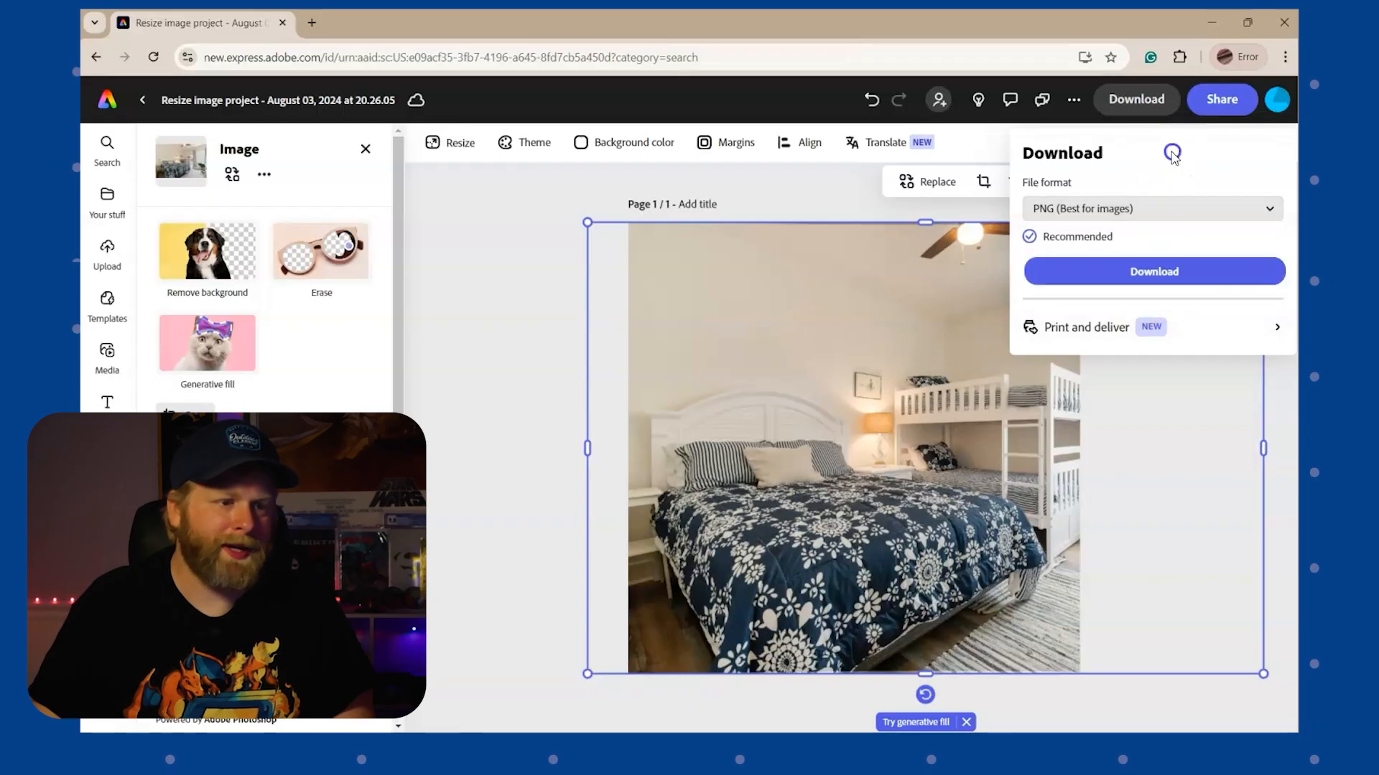
pyautogui.click(1153, 272)
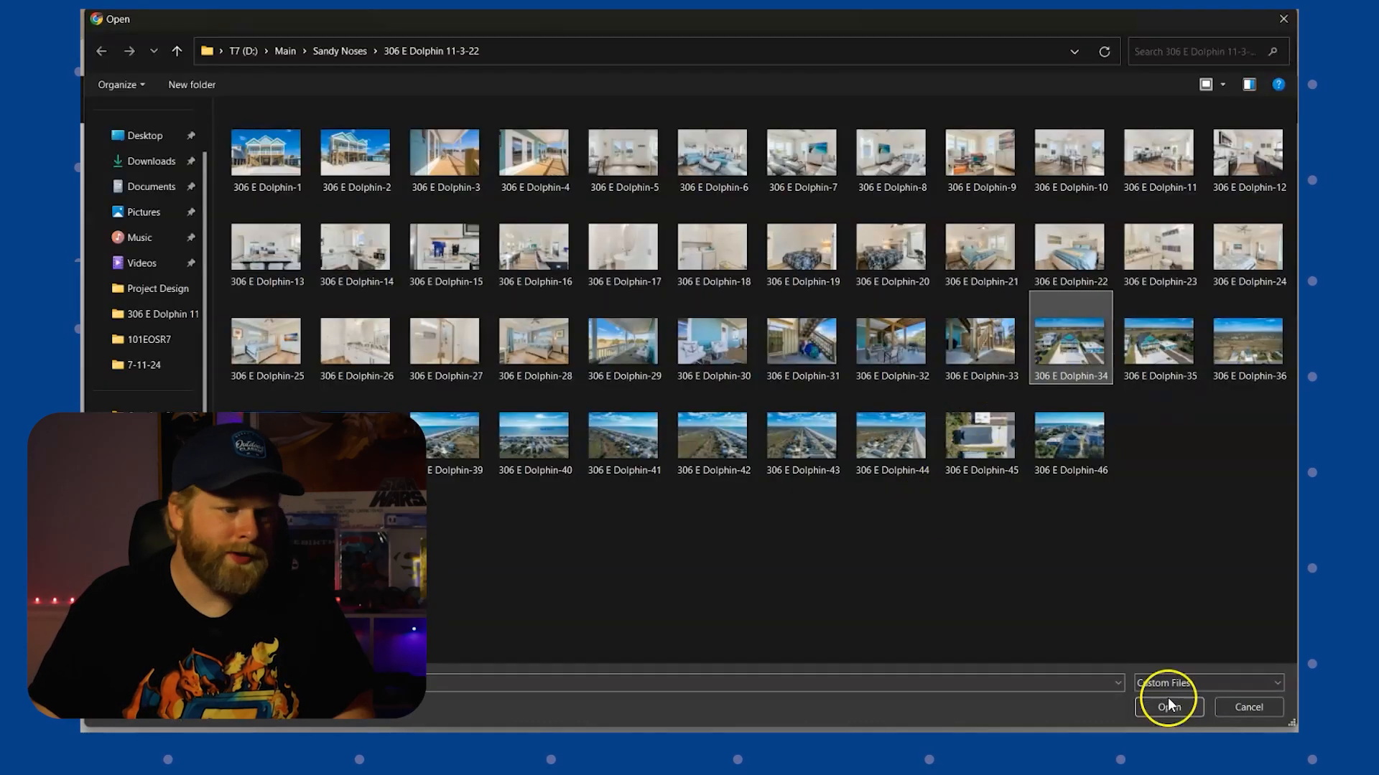
pyautogui.click(1168, 707)
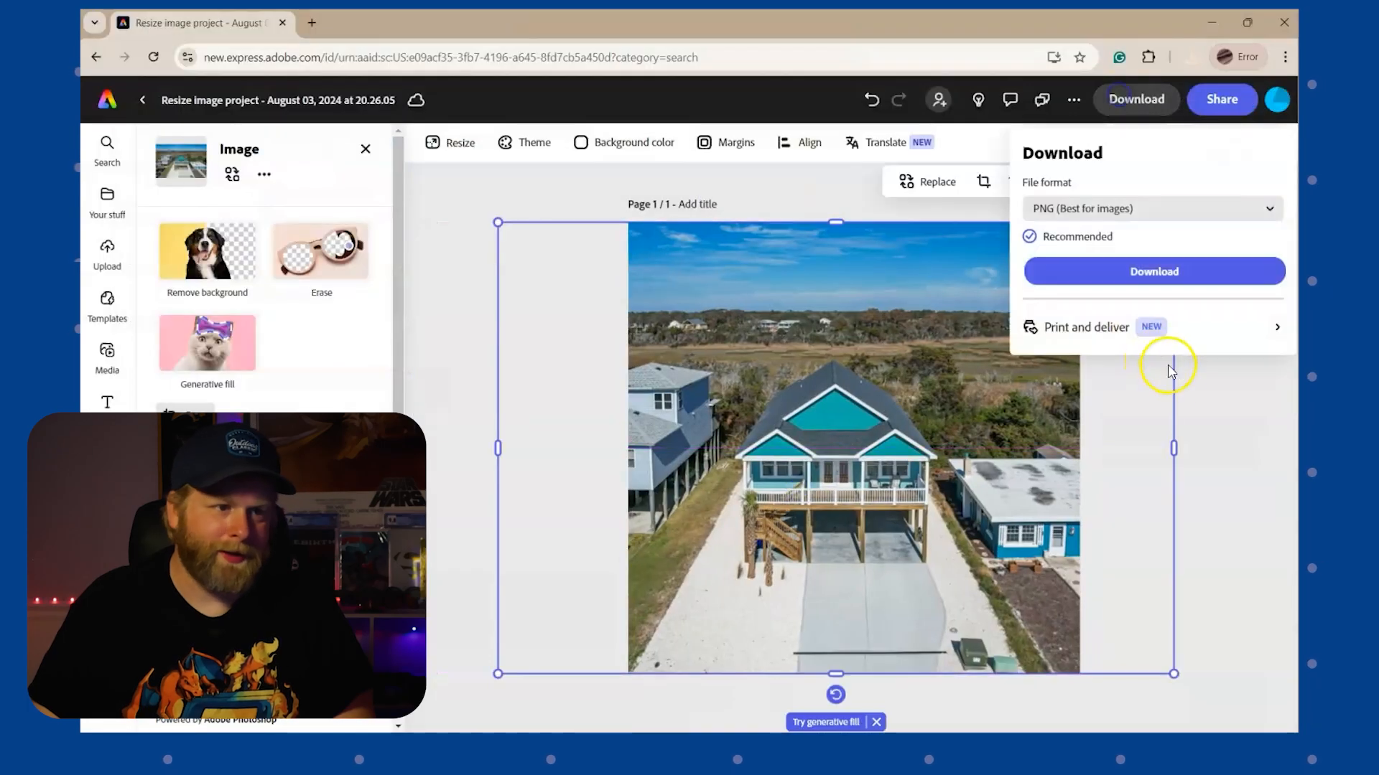